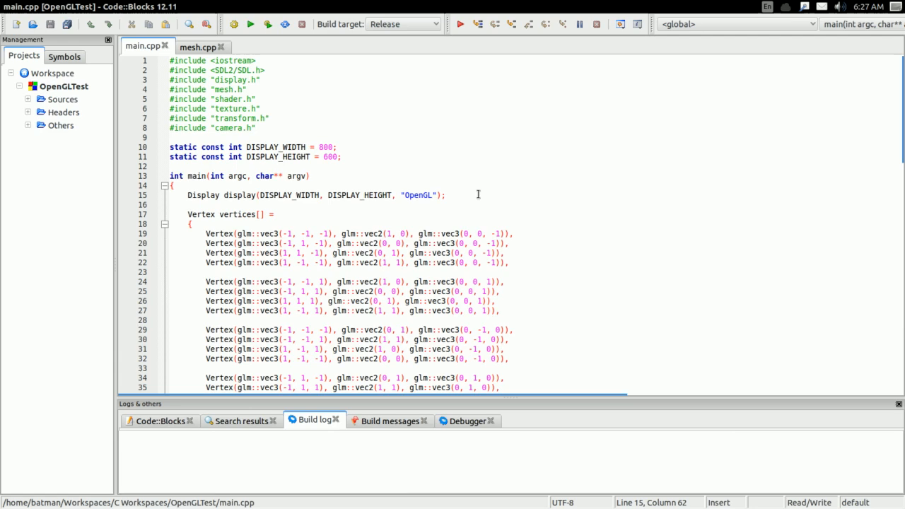
- Build OpenGLTest in Release mode, getting 0 errors and 1 unused-variable warning
scroll(down, 3)
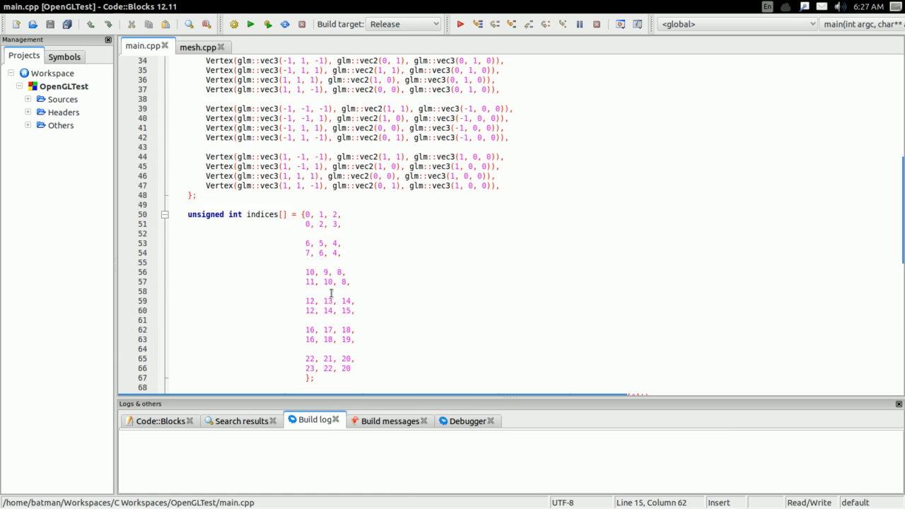
scroll(down, 3)
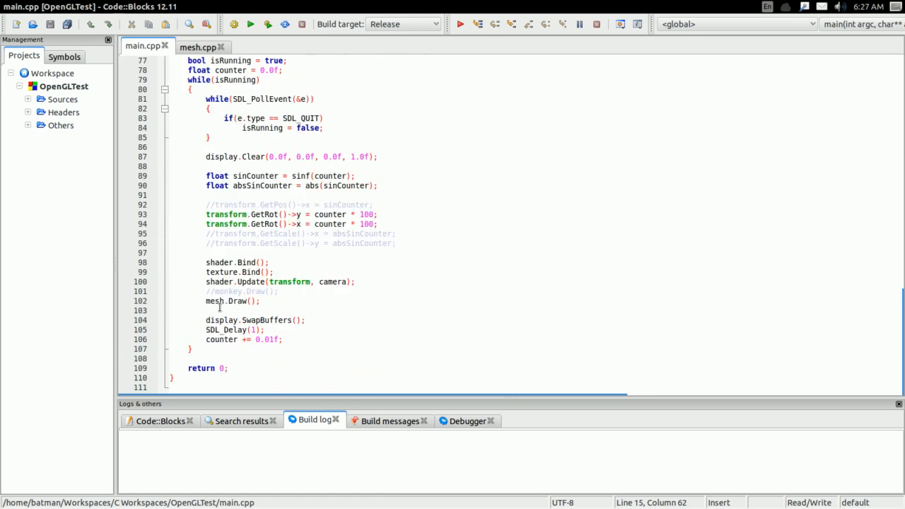
click(206, 290)
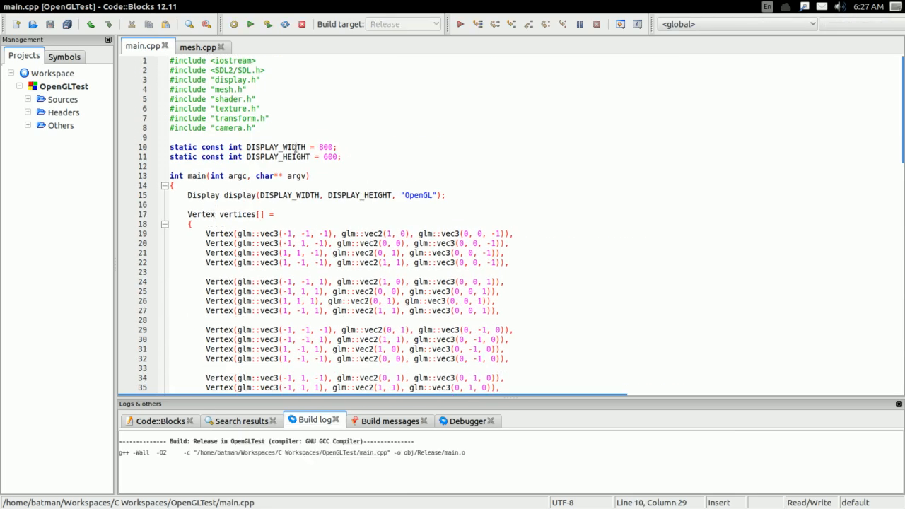
click(389, 421)
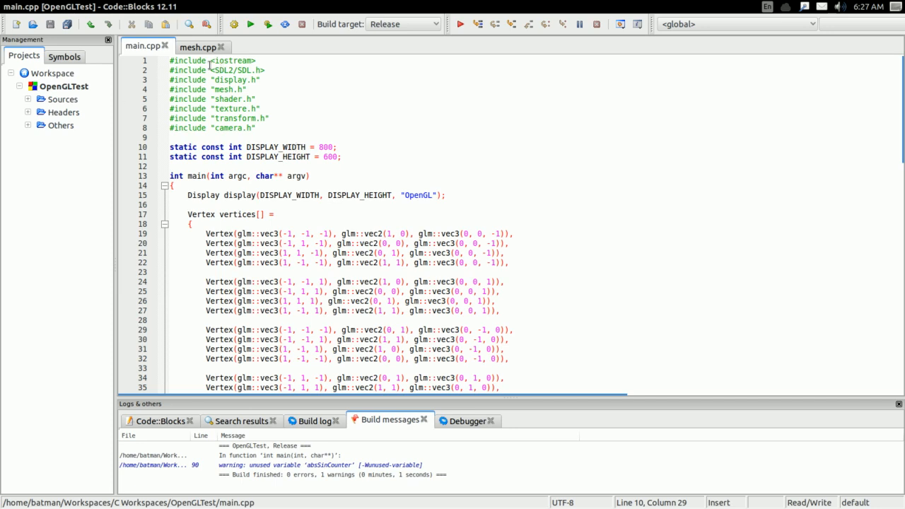
- From mesh.cpp, run OpenGLTest until it exits with status 0 after about 10 seconds
click(199, 46)
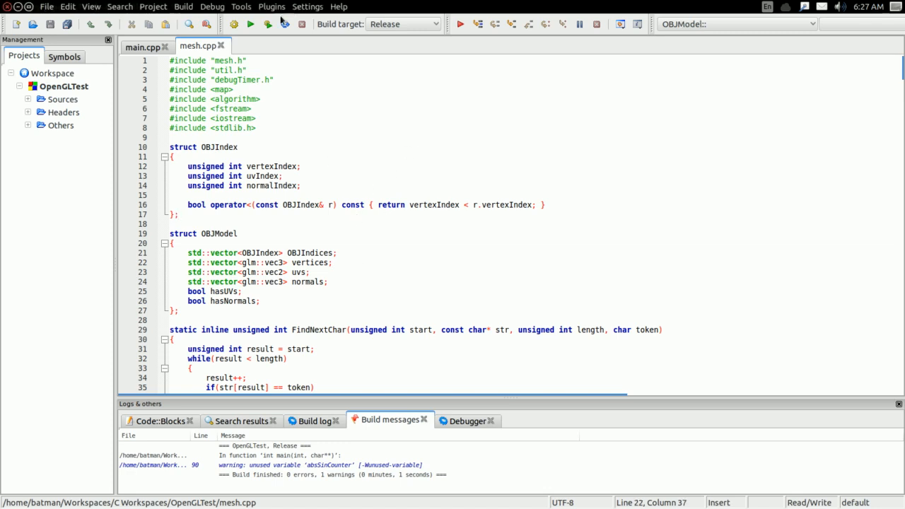
mouse_move(251, 25)
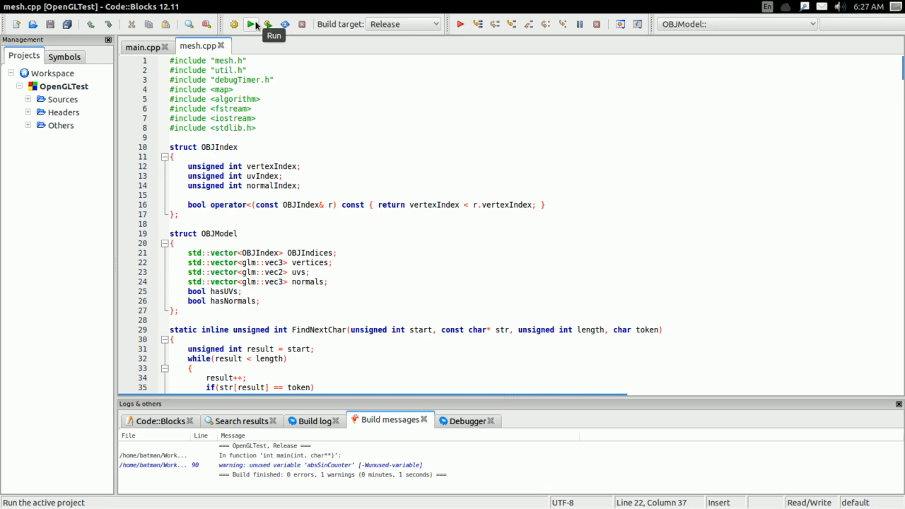
click(250, 24)
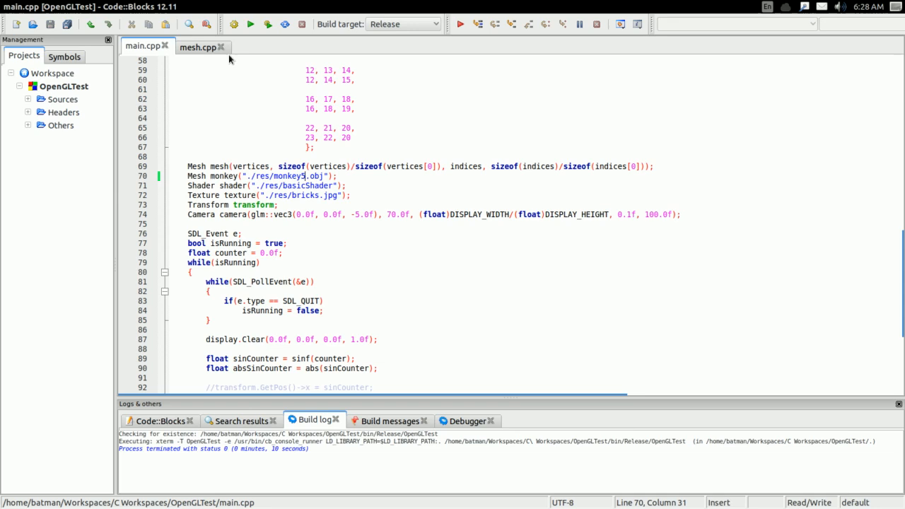
- Rebuild and run OpenGLTest so its window shows the textured monkey with load timings
click(199, 47)
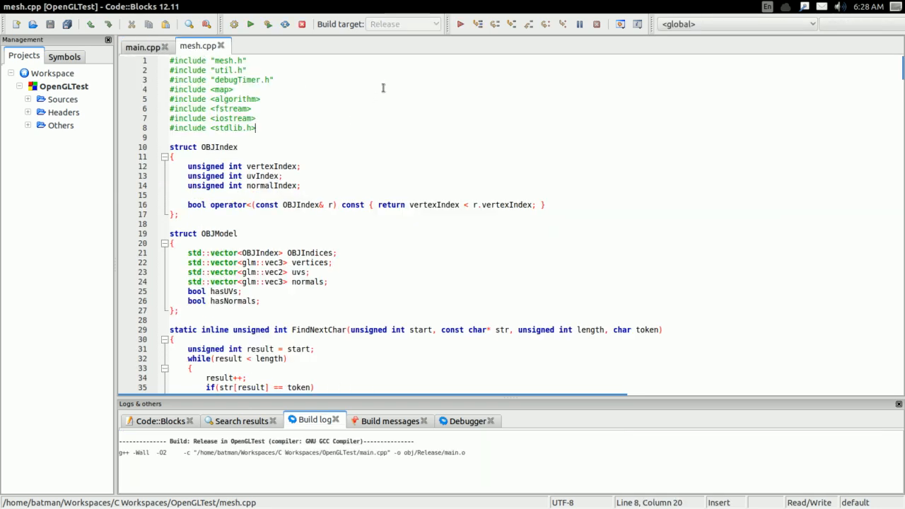
click(389, 421)
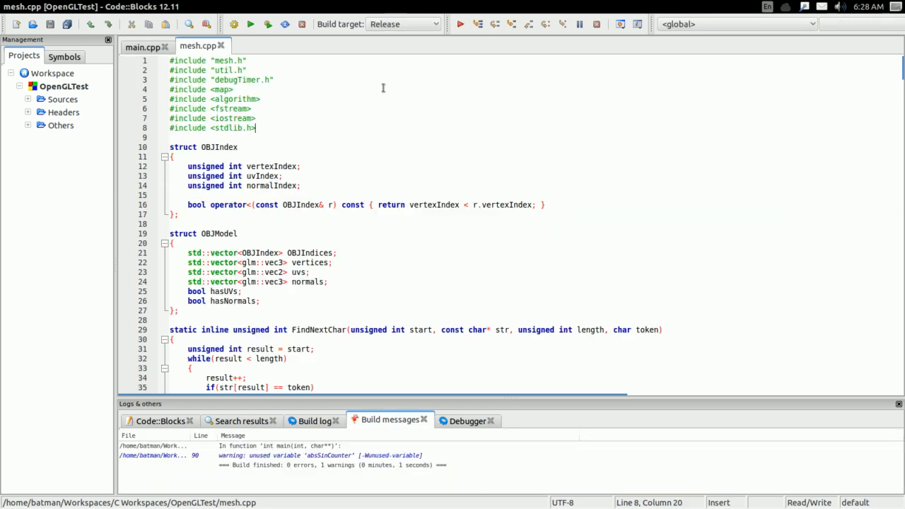
click(250, 24)
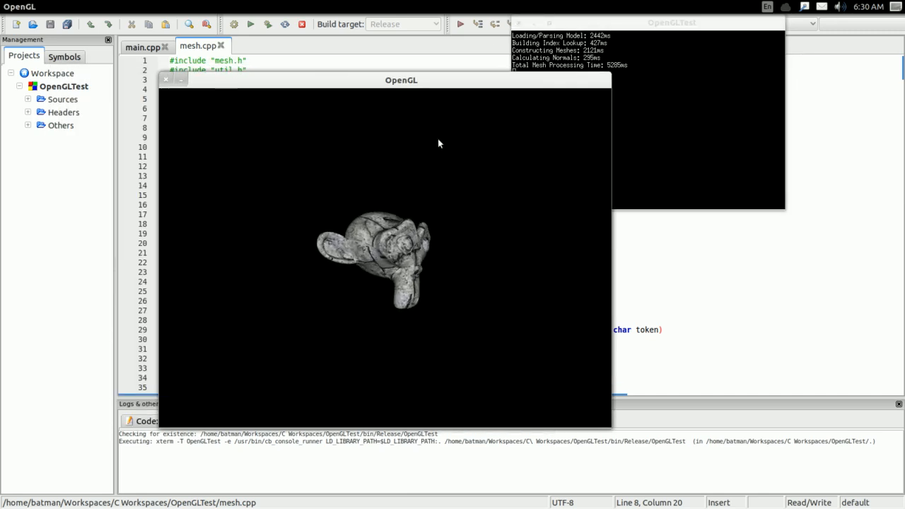
- Reposition the OpenGL window, then relaunch OpenGLTest to render the textured monkey again
drag(438, 144, 436, 311)
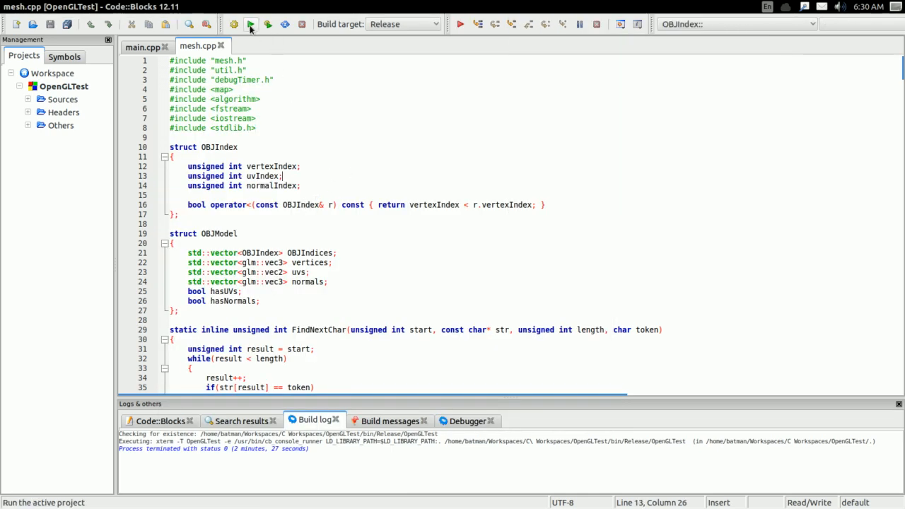
click(250, 25)
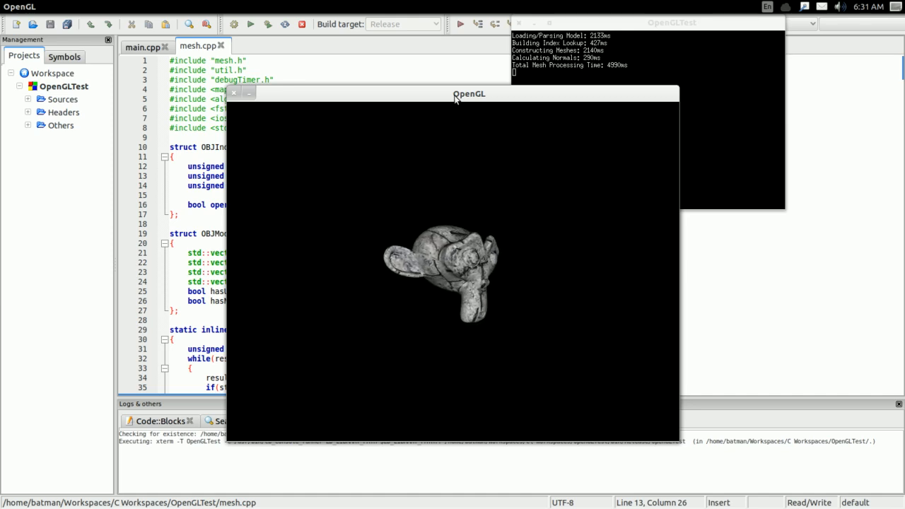
- Nudge the OpenGL window while the textured monkey rotates and timings show about 4990 ms
drag(439, 273, 460, 273)
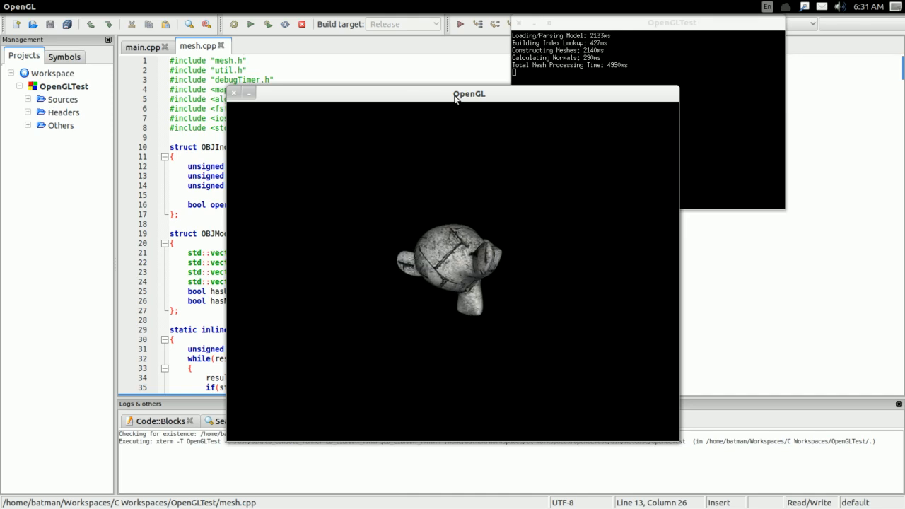